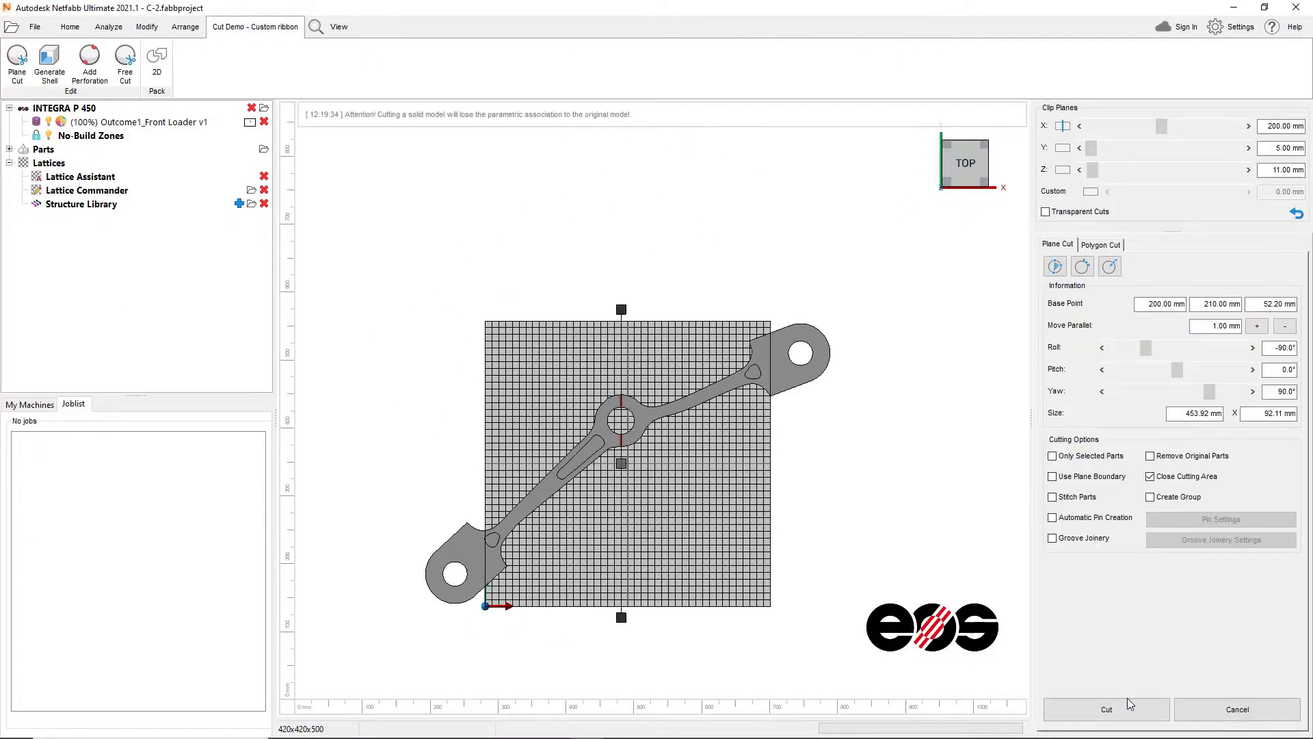
Step: Split the front loader part into Cut 1 and Cut 2 along the cutting plane
{"action": "left_click", "coordinate": [1105, 709]}
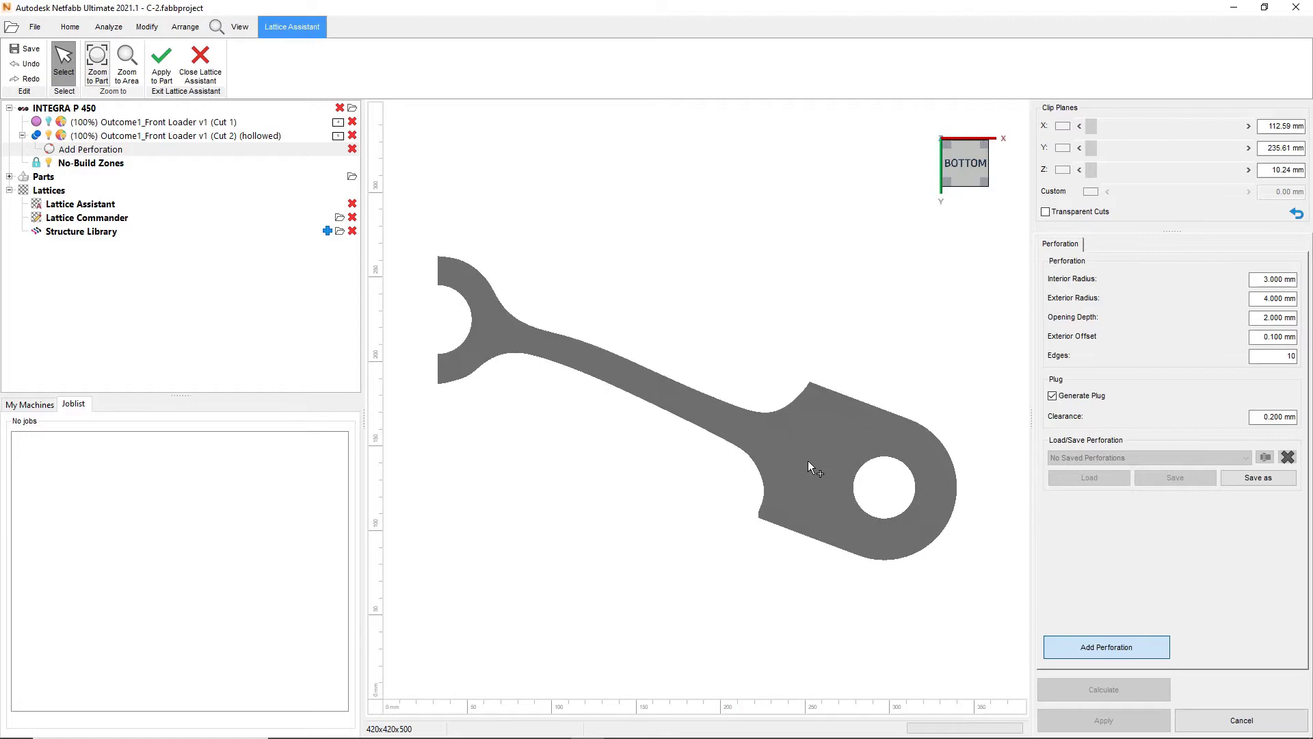
Step: Place a perforation on the hollowed piece and apply it with a generated plug
{"action": "left_click", "coordinate": [1104, 690]}
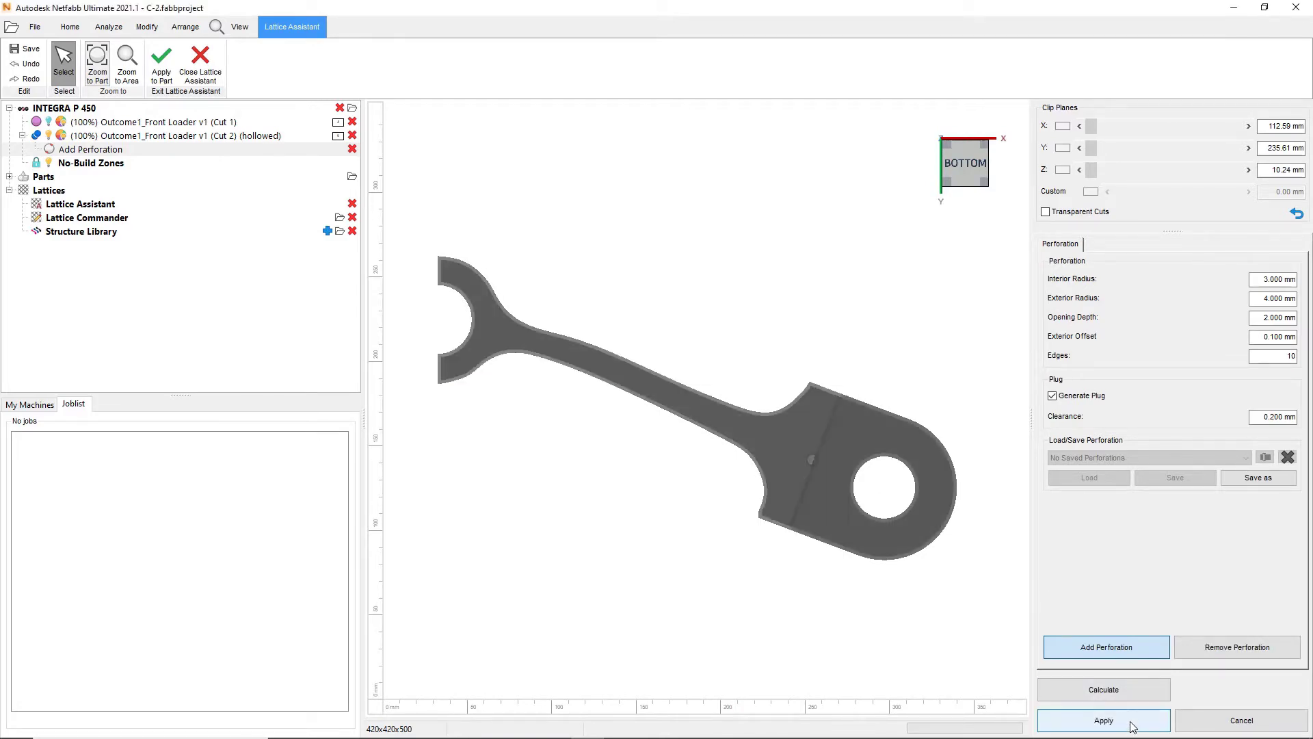
{"action": "left_click", "coordinate": [1104, 720]}
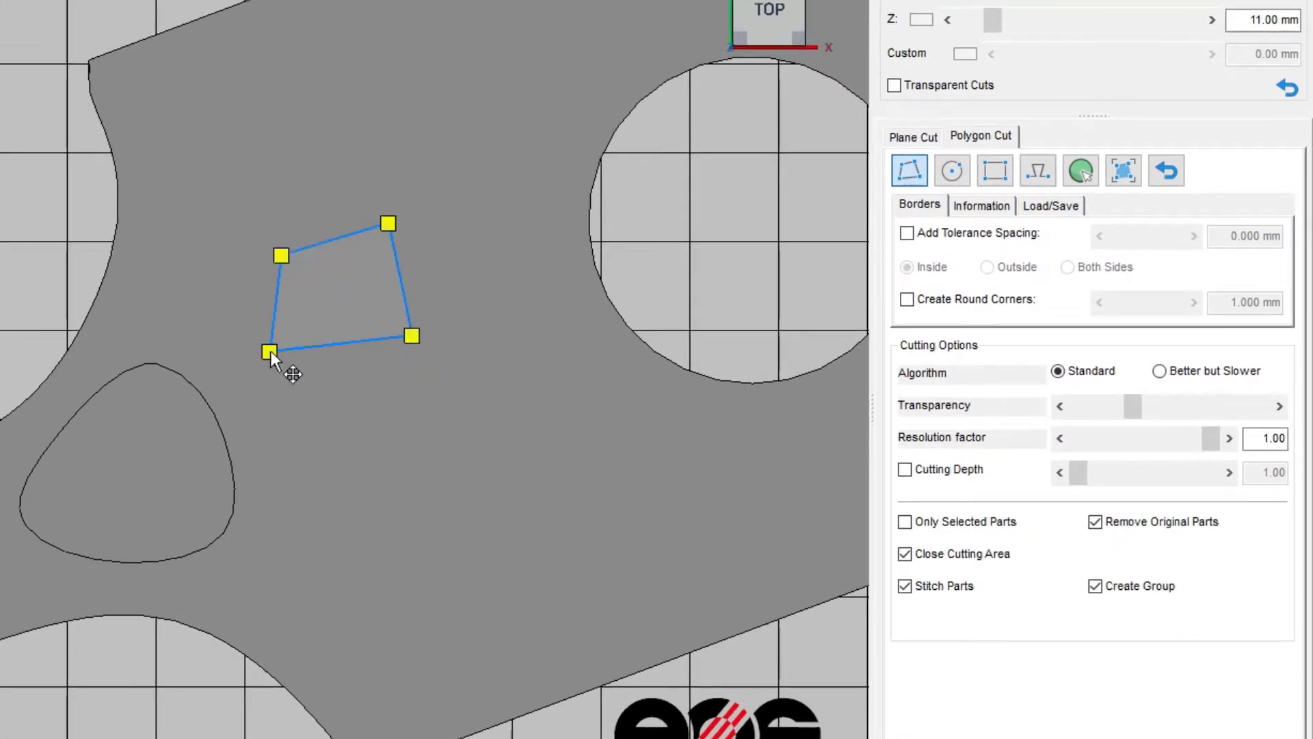
Step: Cut the four-point diamond outline 3.00 mm deep into the perforated piece
{"action": "key", "text": "Alt"}
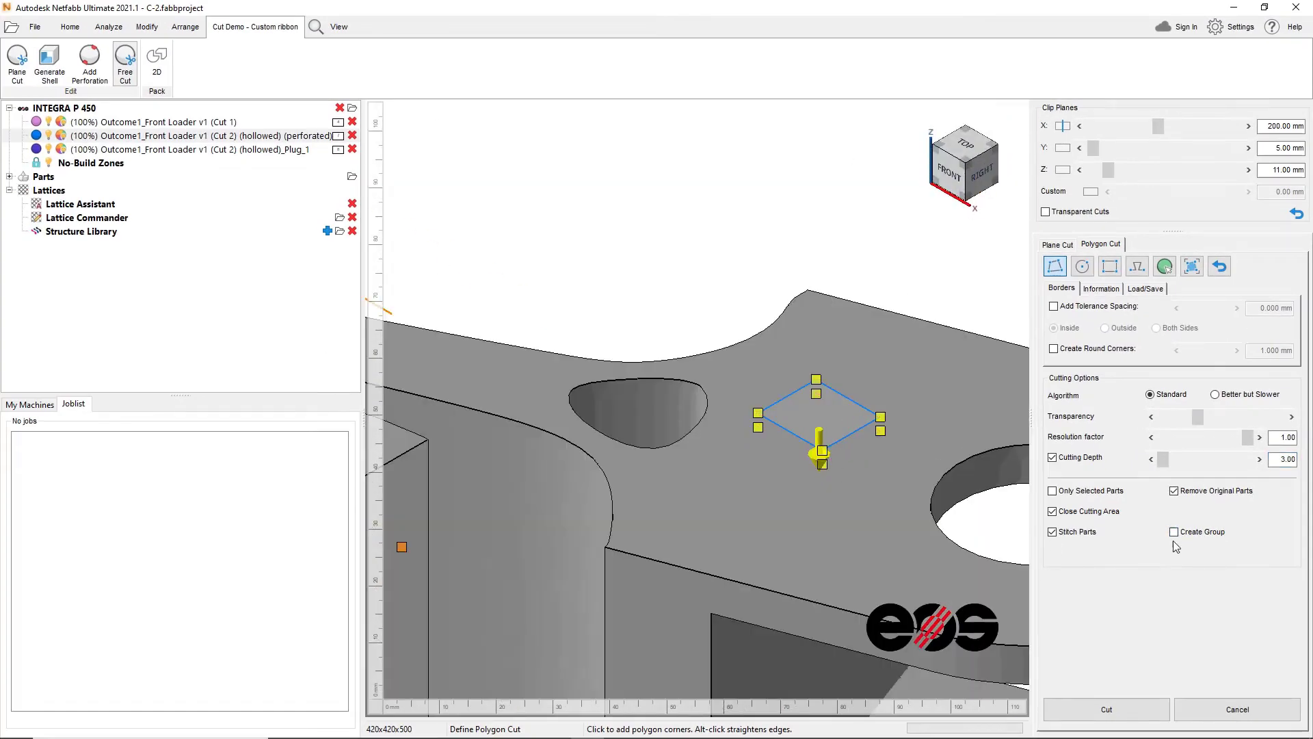
{"action": "left_click", "coordinate": [1105, 709]}
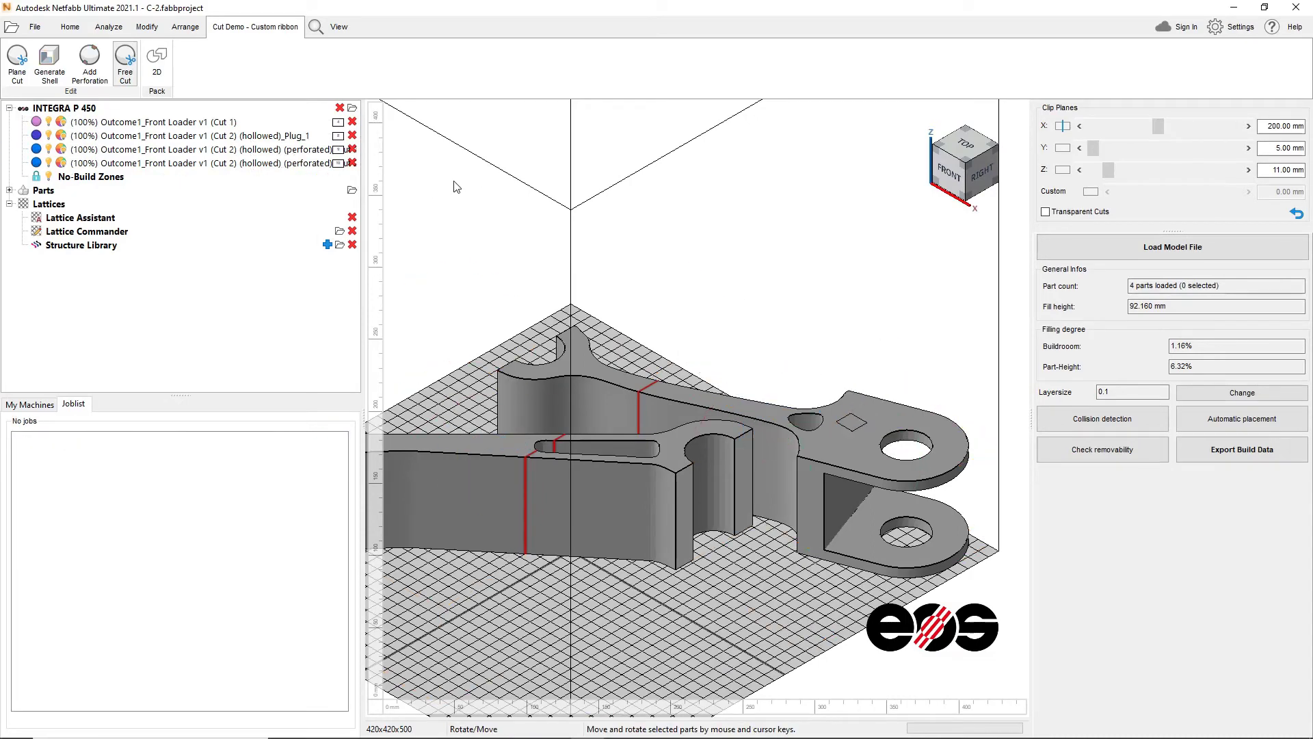
Step: 2D-pack all four parts onto the EOS platform, lowering fill height to about 82 mm
{"action": "left_click", "coordinate": [157, 67]}
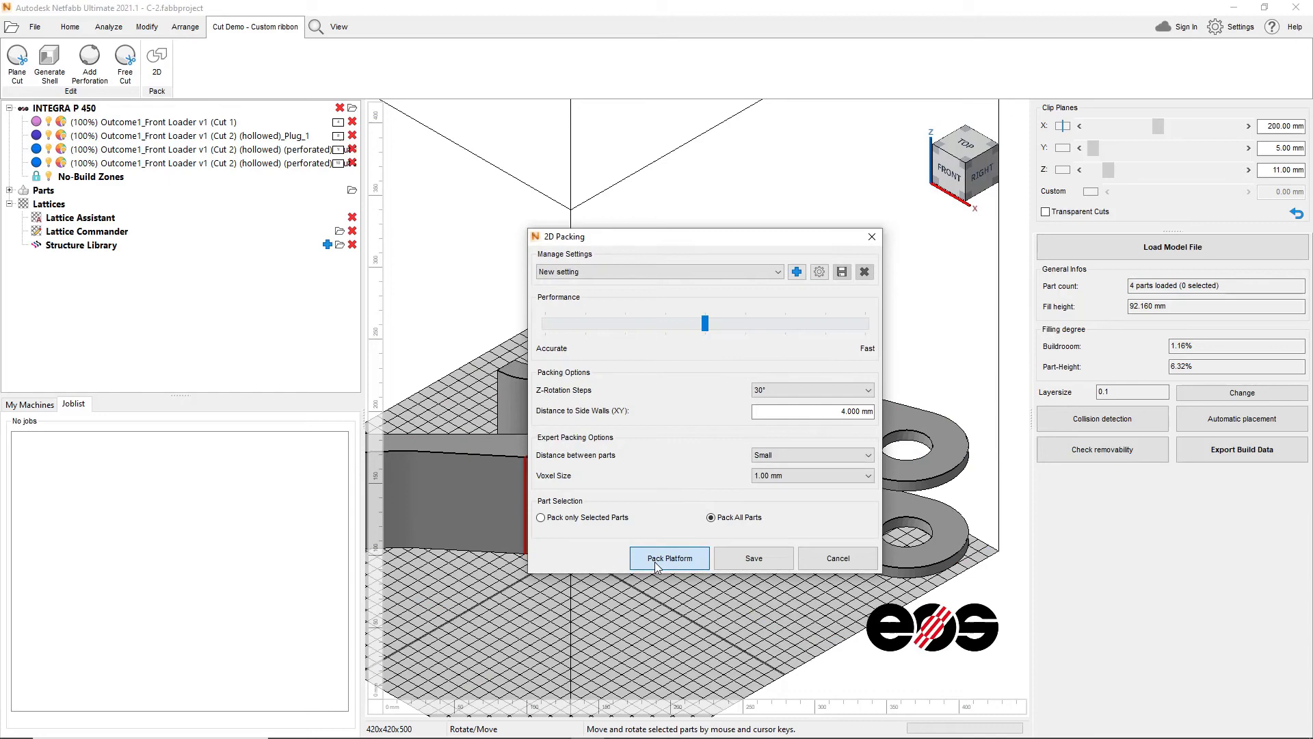
{"action": "left_click", "coordinate": [669, 558]}
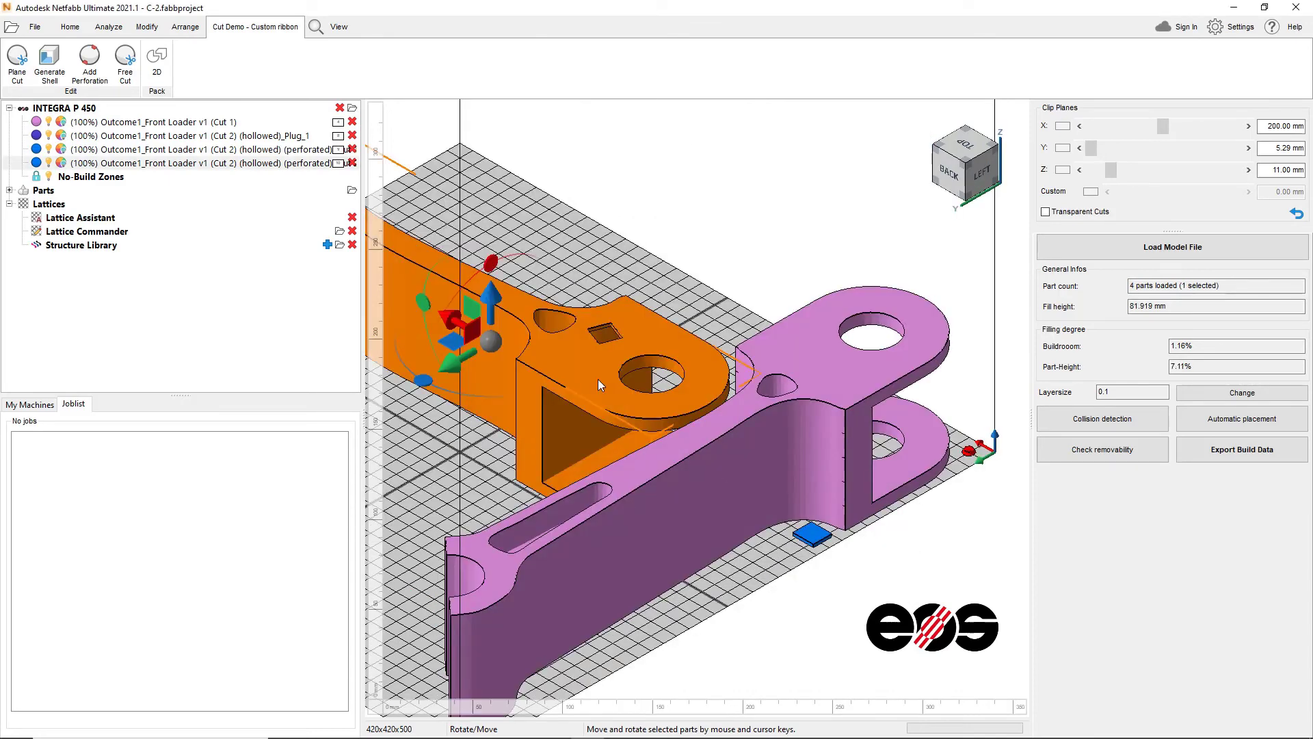